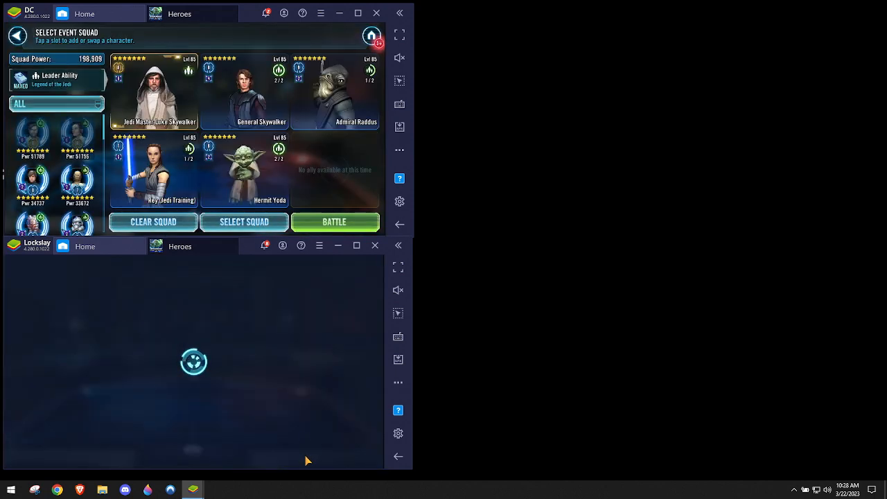
# Step: Clear the upper instance's event squad so no heroes or leader remain
pyautogui.click(153, 222)
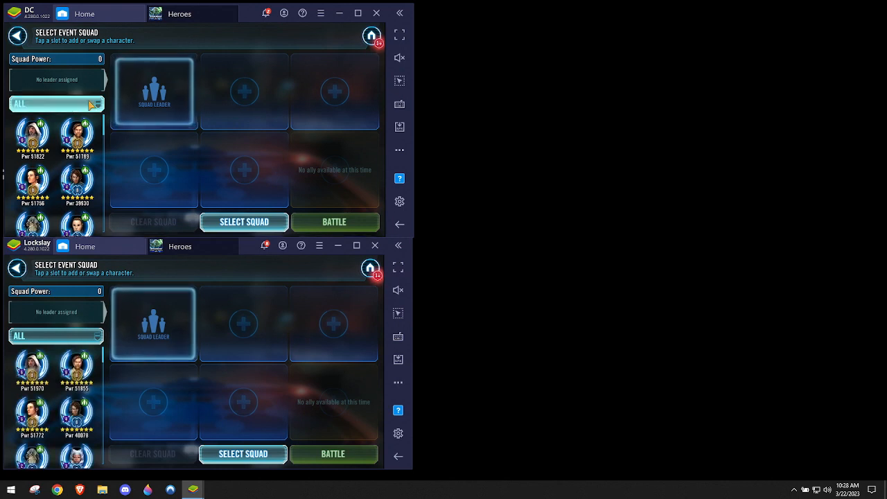
# Step: Filter the upper roster with 'res' and start its battle loading with the resistance heroes
pyautogui.click(55, 103)
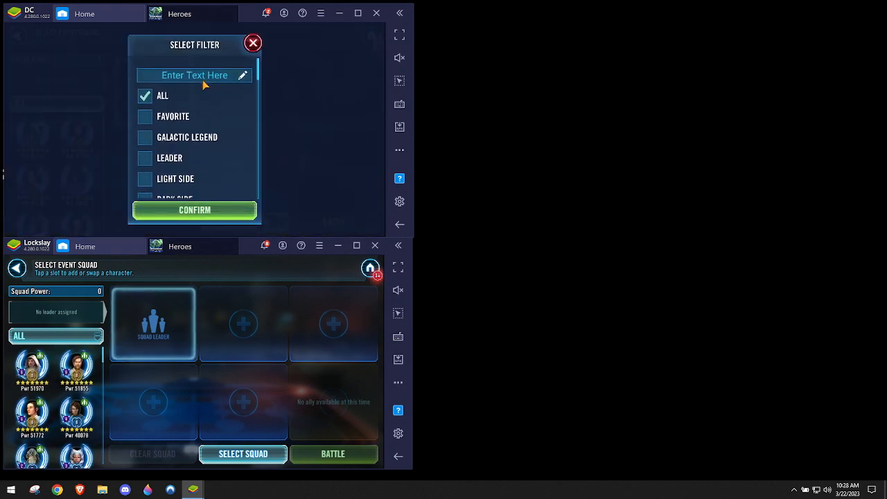
pyautogui.write('res')
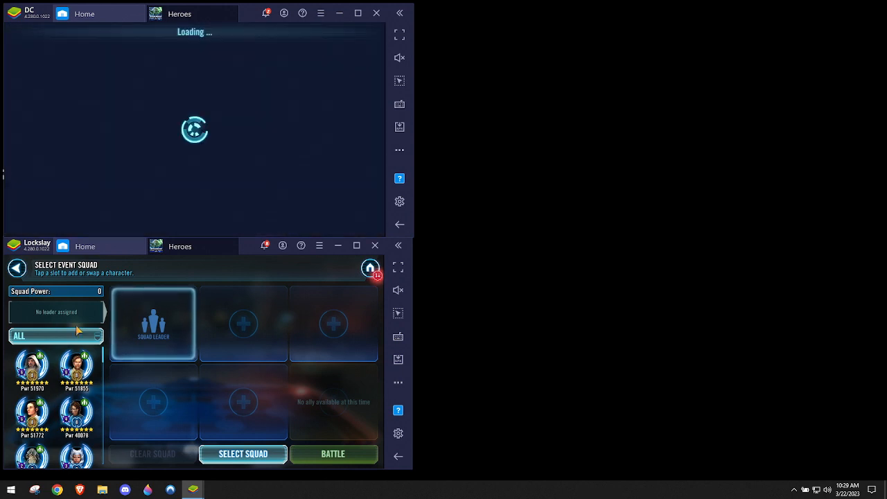
# Step: Filter the lower roster with 'res', fill it with Rey, BB-8, C-3PO, R2-D2 under JTR, and launch battle
pyautogui.click(55, 337)
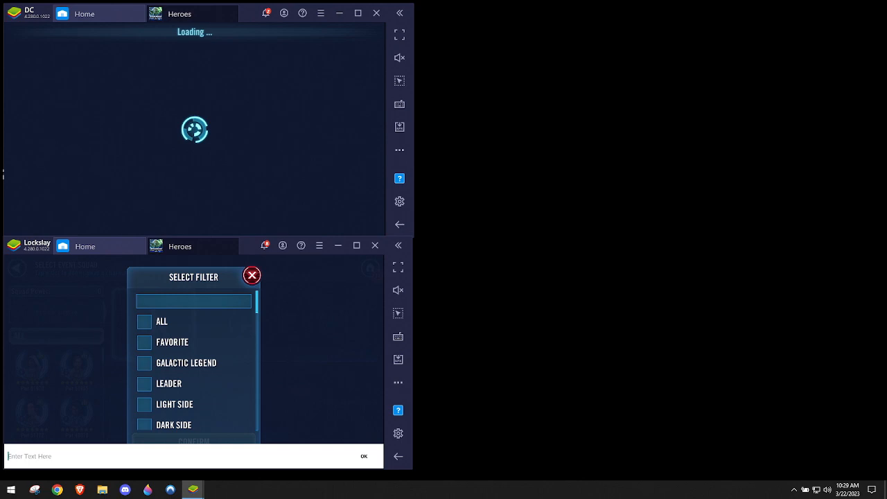
pyautogui.write('res')
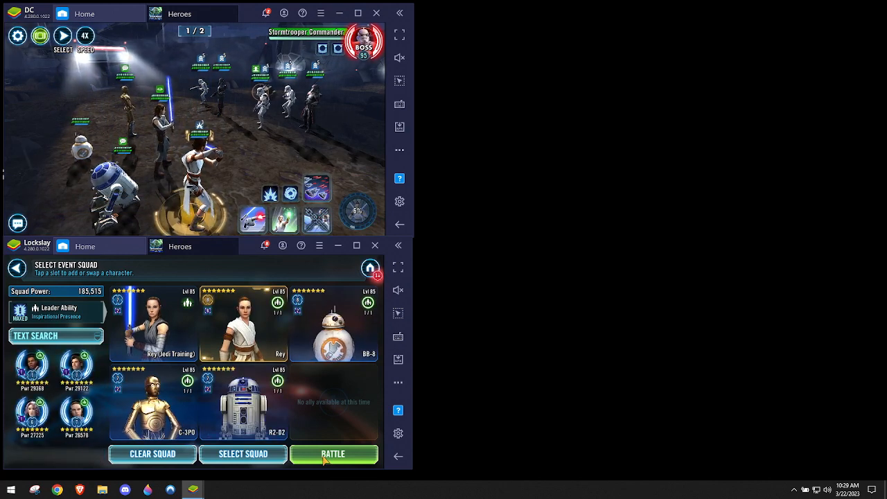
pyautogui.click(333, 455)
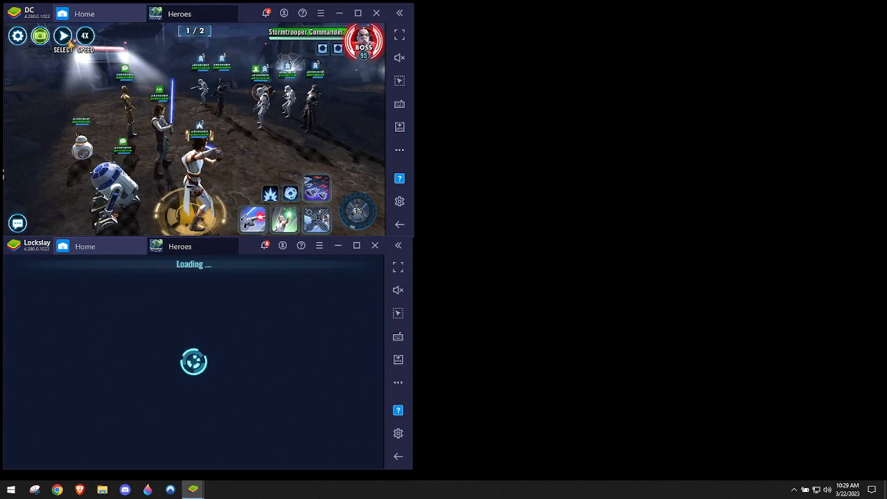